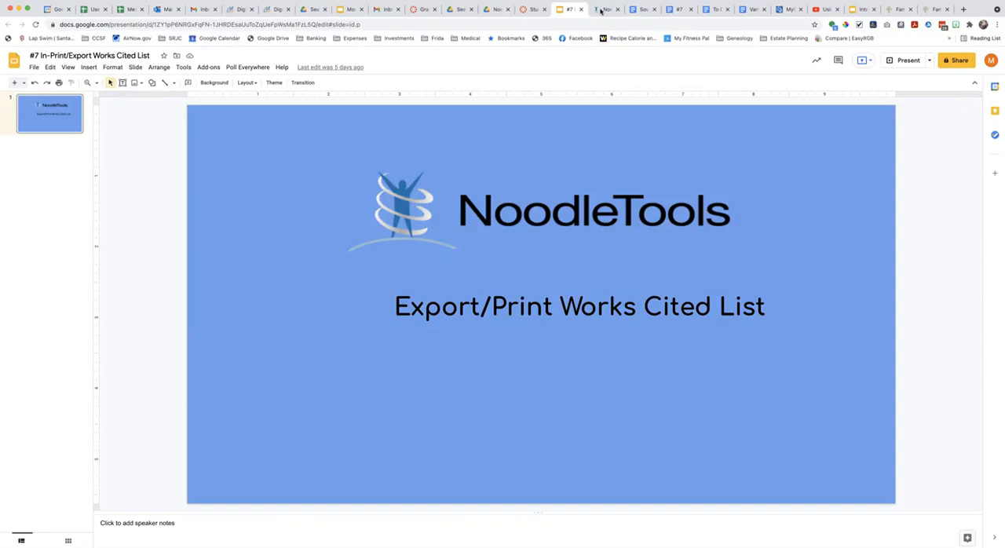
# Switch from the Slides title slide to the NoodleTools My Projects tab
pyautogui.click(603, 8)
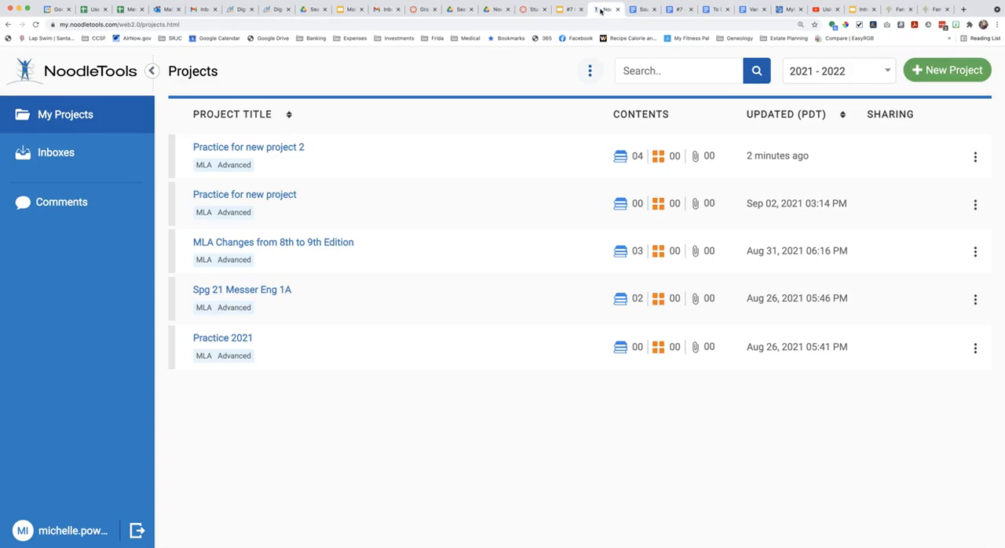
pyautogui.moveTo(477, 150)
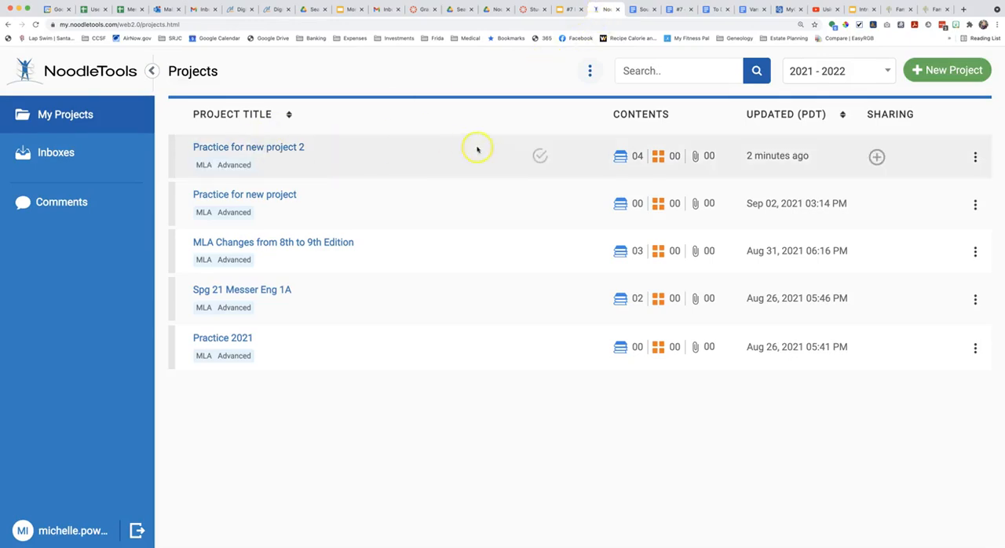
pyautogui.moveTo(621, 156)
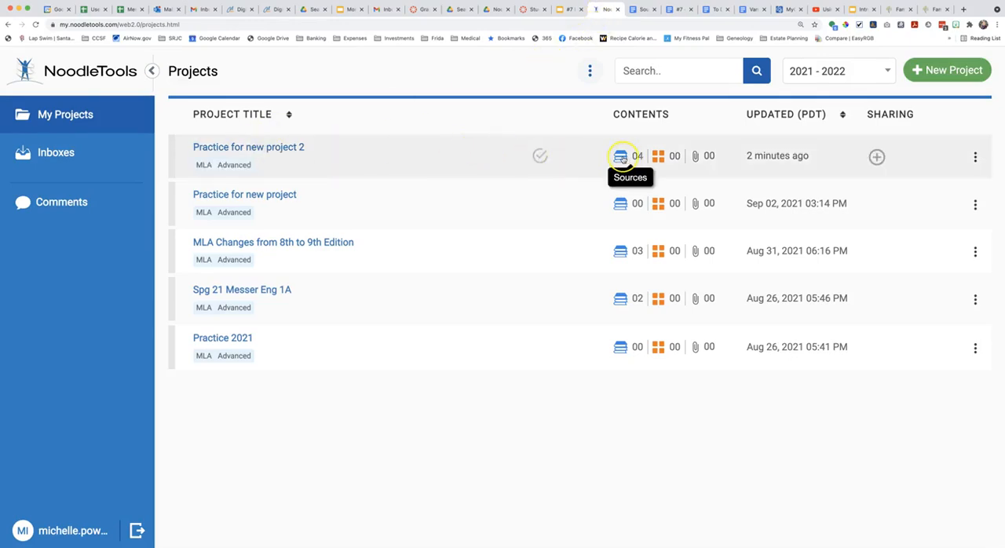
# Show the sources for Practice for new project 2 and the Export/Print choices
pyautogui.click(621, 155)
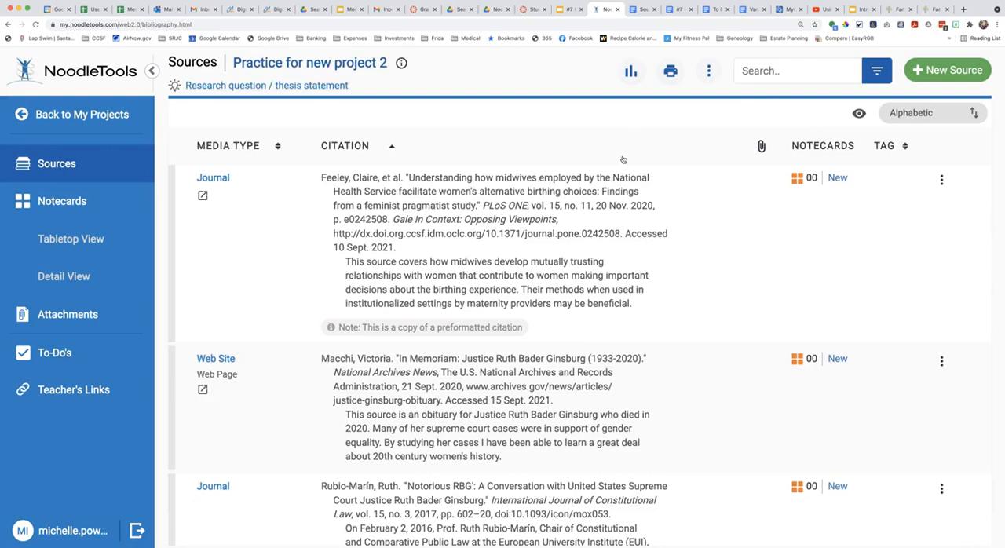
pyautogui.moveTo(670, 70)
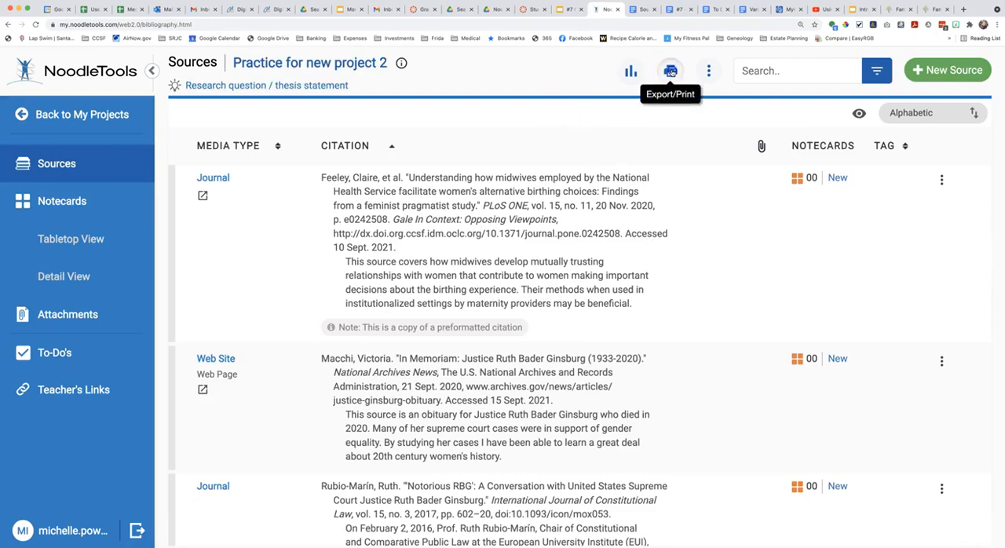
pyautogui.click(670, 70)
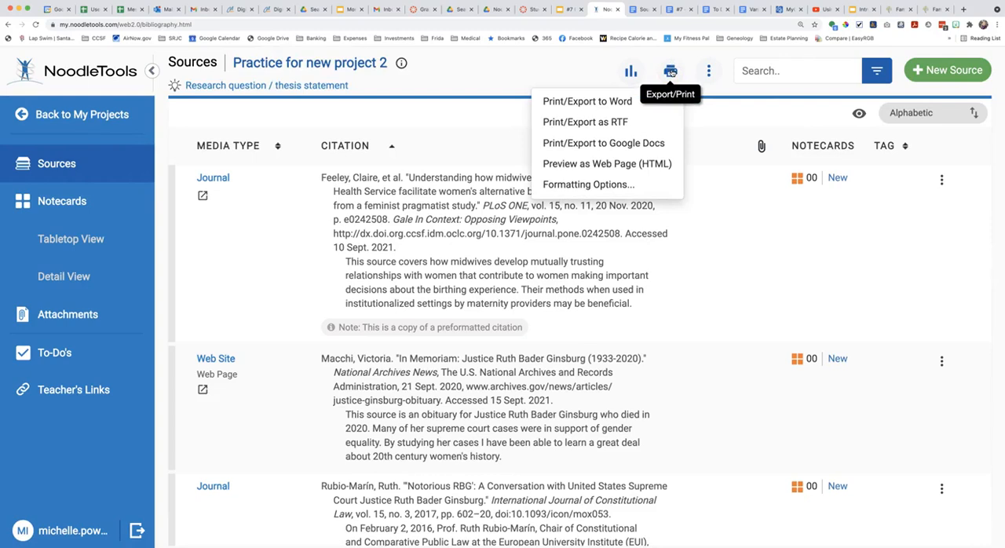
pyautogui.click(589, 185)
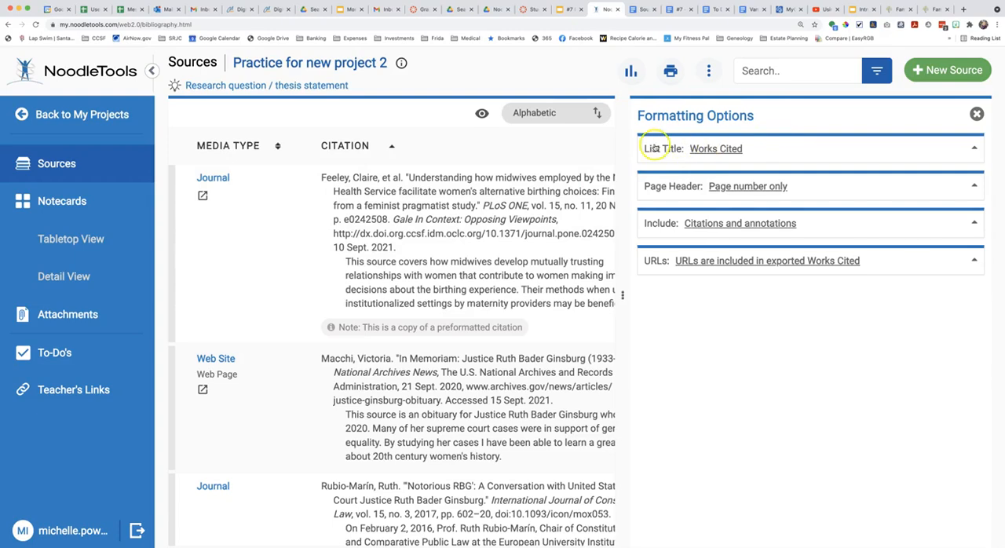
pyautogui.moveTo(673, 186)
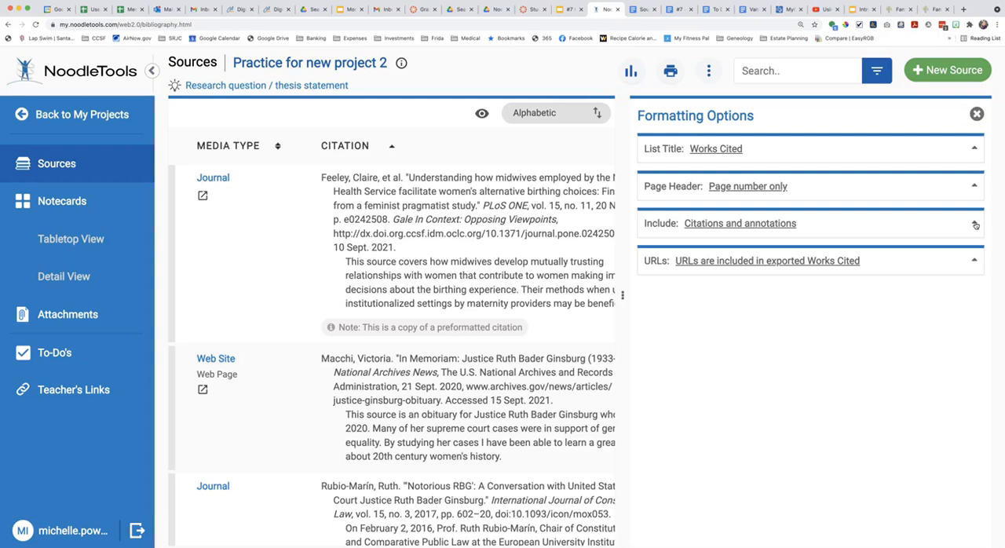
pyautogui.click(740, 223)
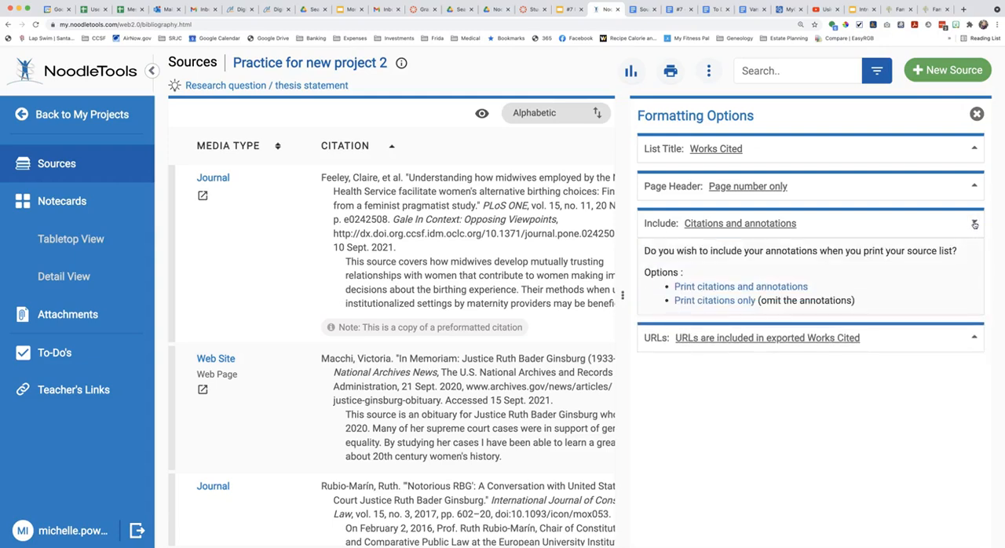
pyautogui.moveTo(713, 285)
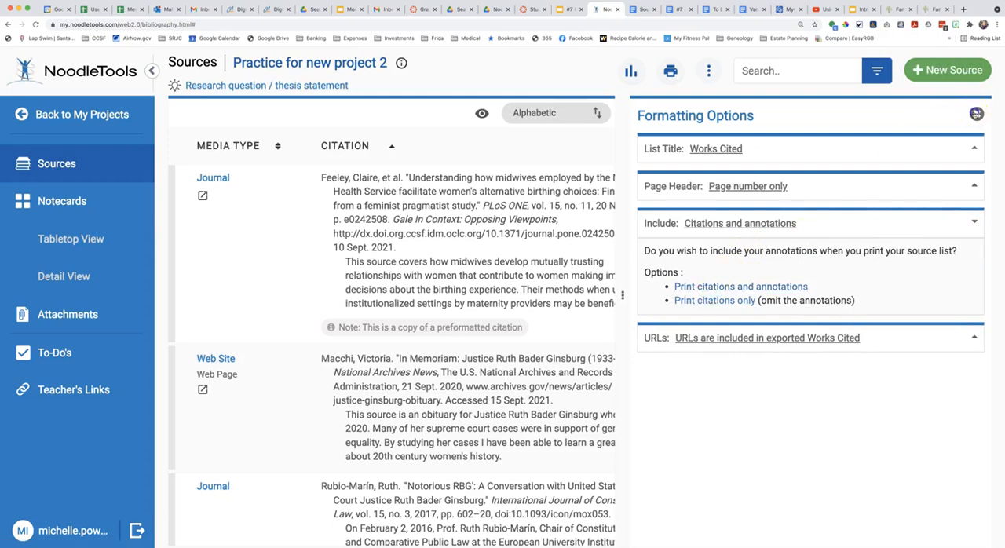
pyautogui.click(670, 71)
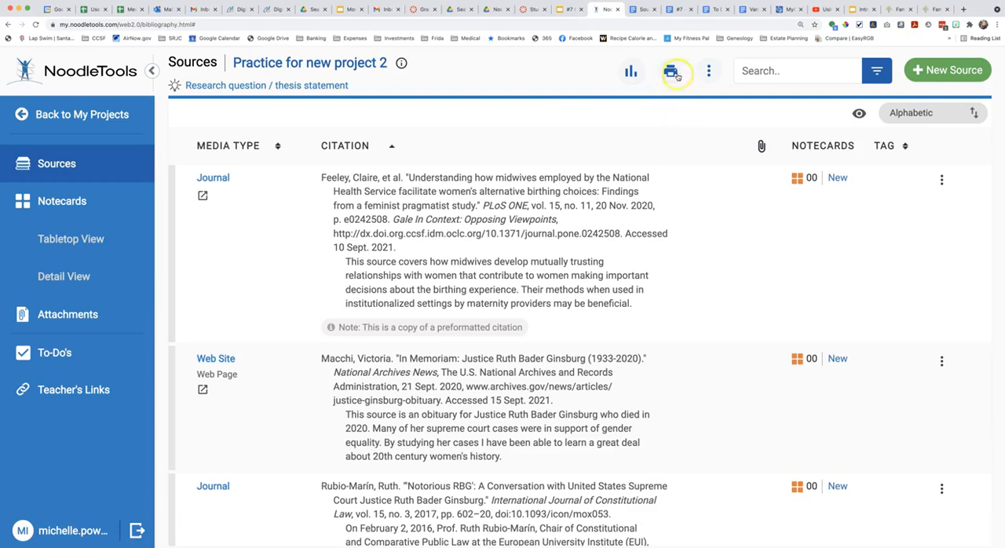
# Export all sources, with annotations, to a Google Doc as Works Cited
pyautogui.click(670, 71)
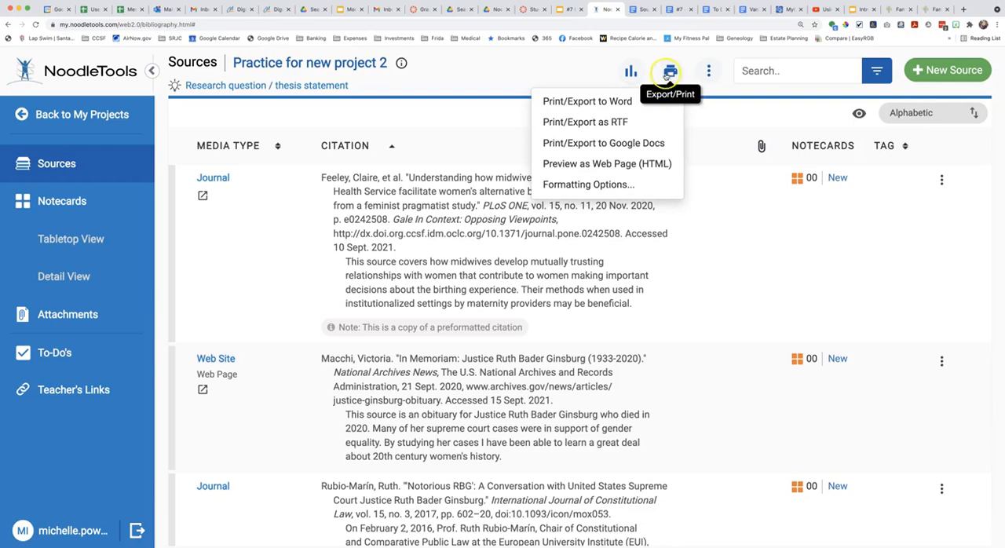
pyautogui.moveTo(604, 142)
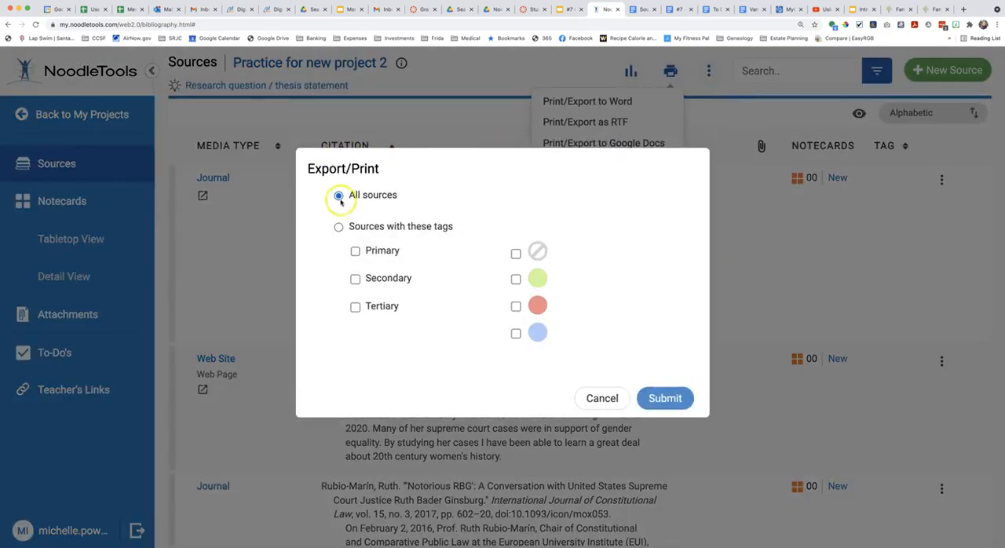
pyautogui.click(664, 398)
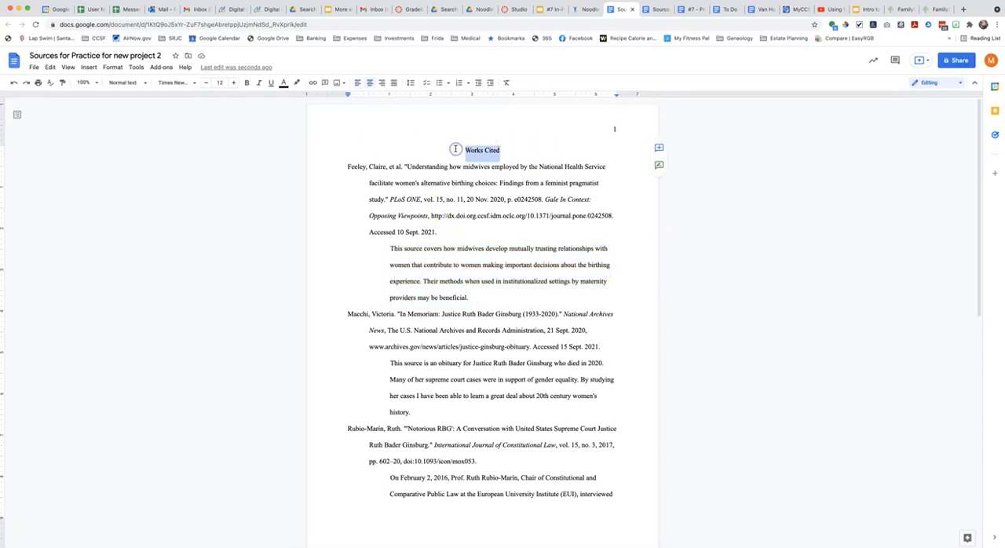
pyautogui.moveTo(400, 145)
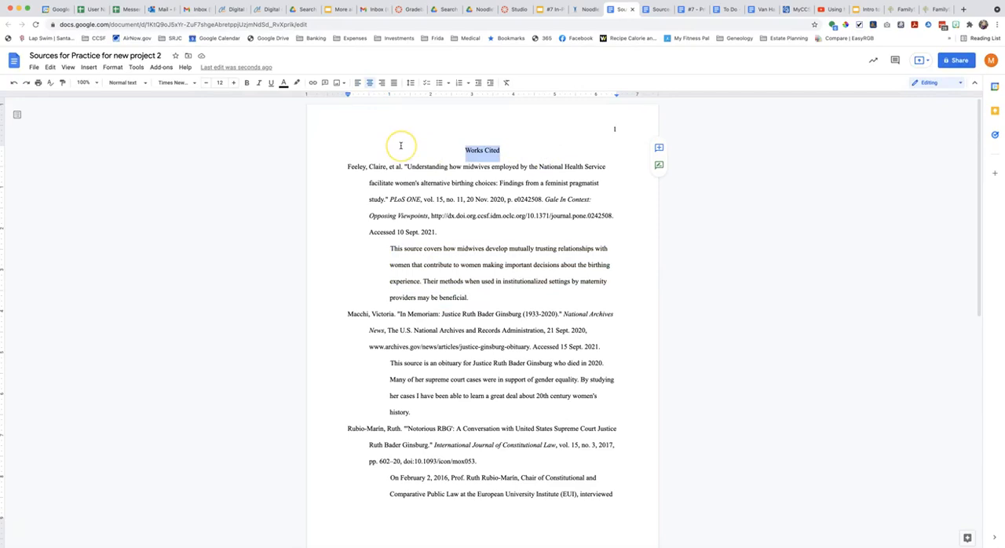
pyautogui.moveTo(401, 152)
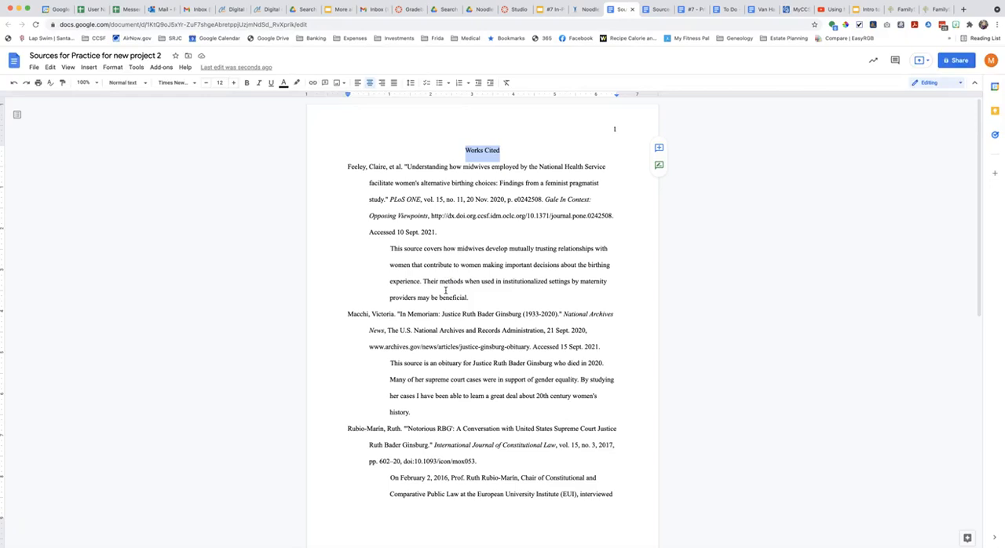
pyautogui.moveTo(449, 279)
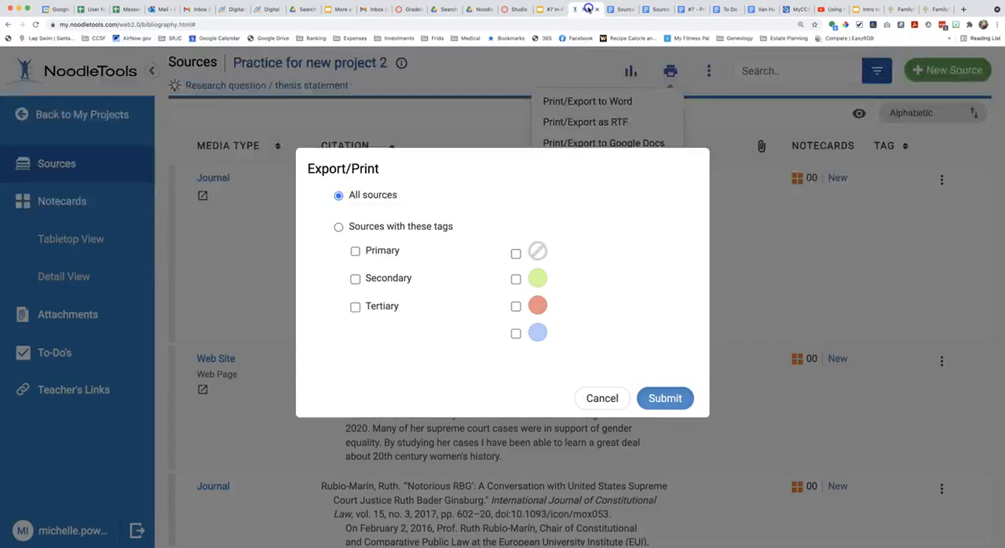
# Cancel the leftover export dialog, check the first source's actions, and reopen Export/Print
pyautogui.click(602, 398)
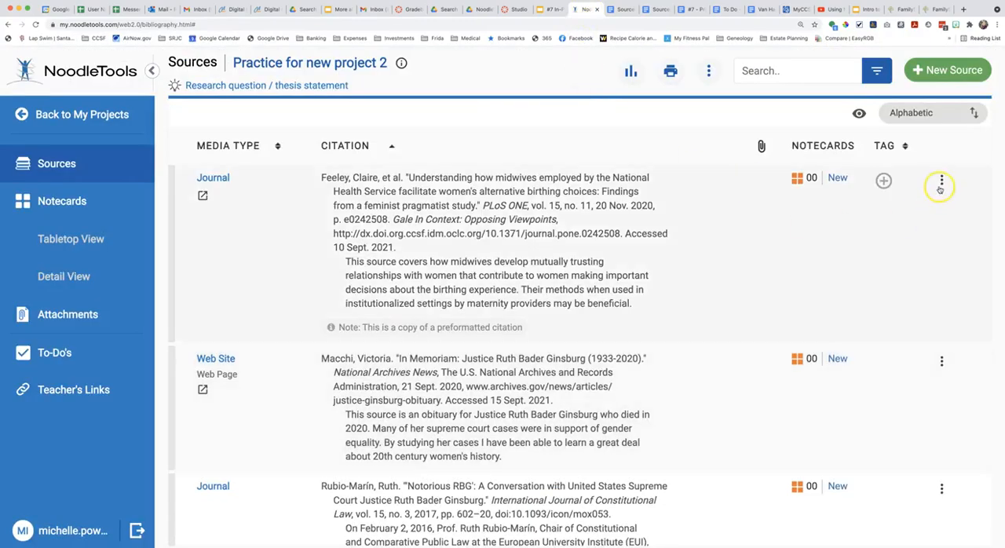
pyautogui.click(940, 182)
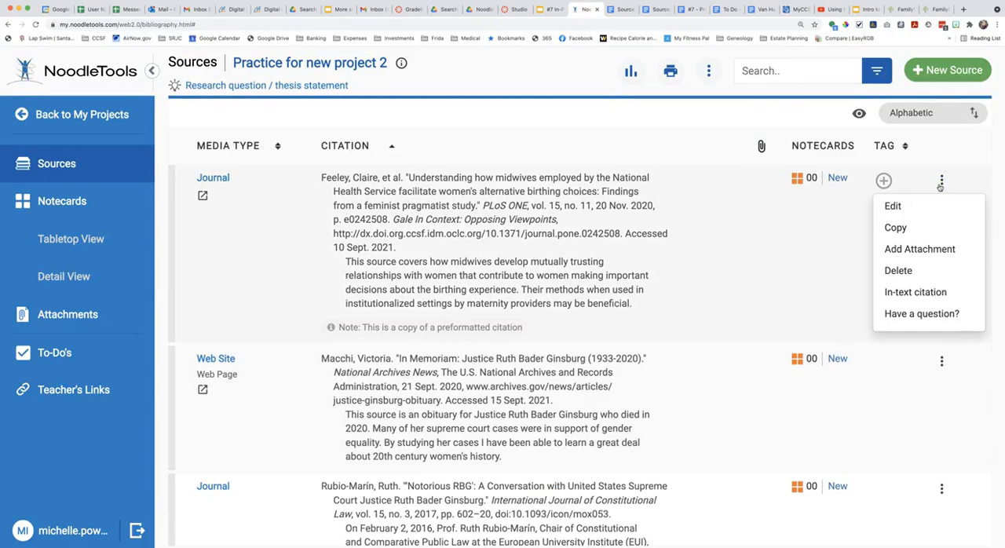
pyautogui.click(670, 71)
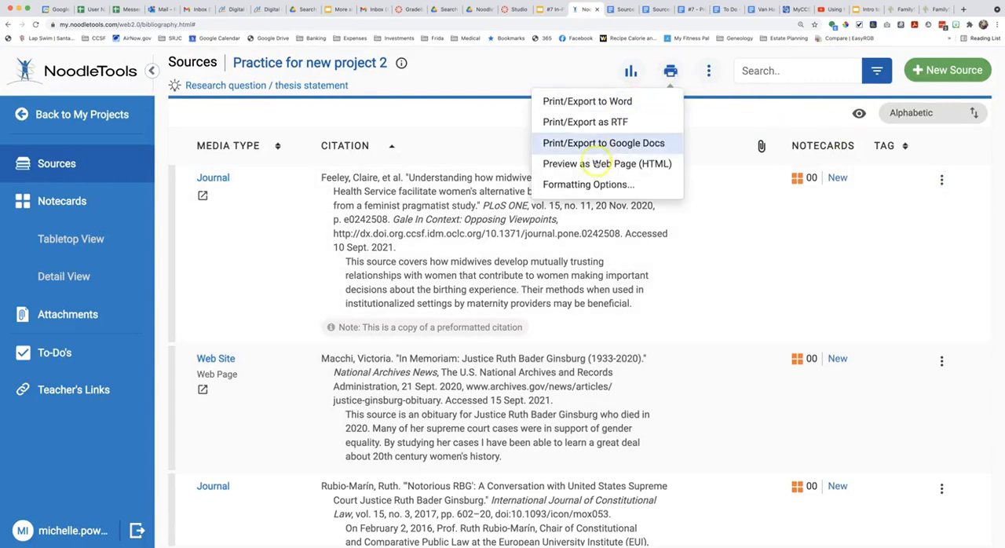